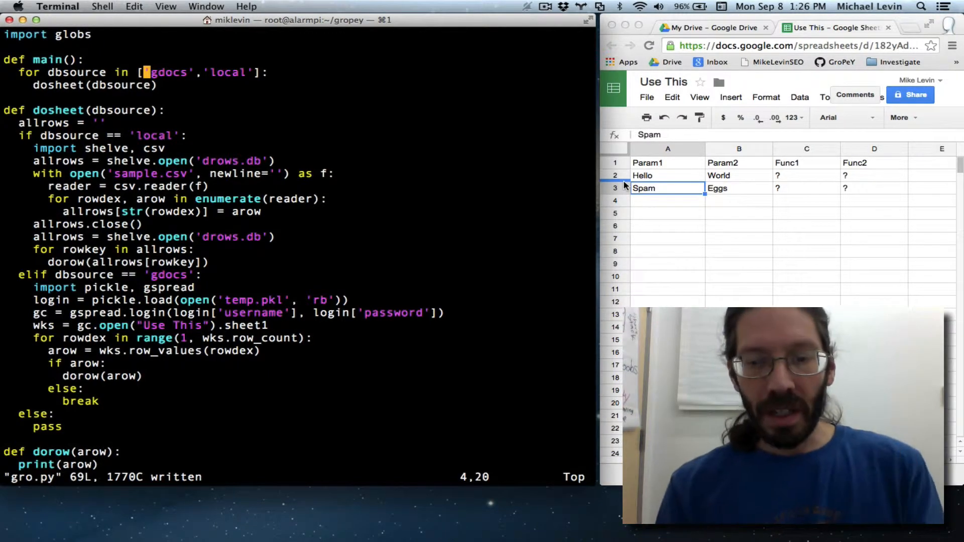
# Run the gro.py buffer through Python with :w !python, printing the Param1, Hello and Spam rows
pyautogui.write(':w !python')
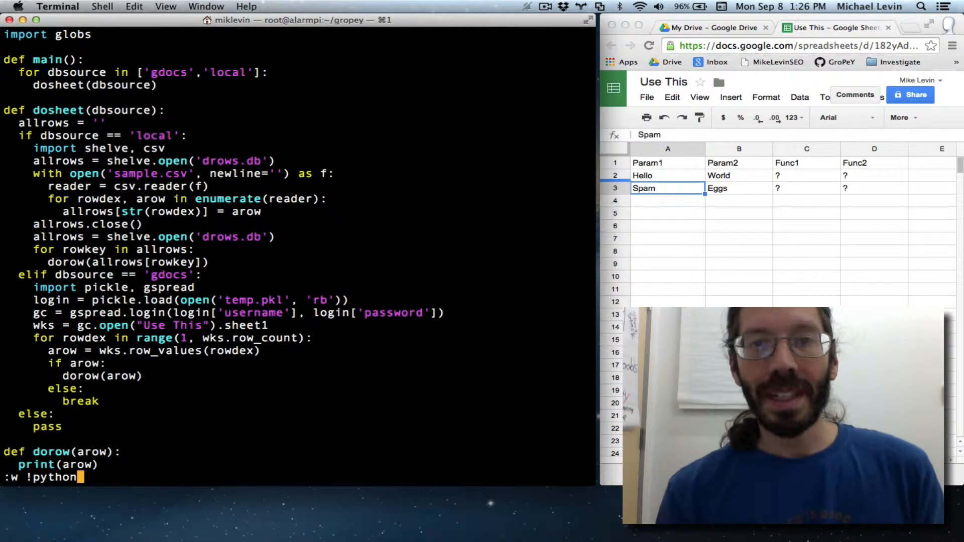
pyautogui.press('Return')
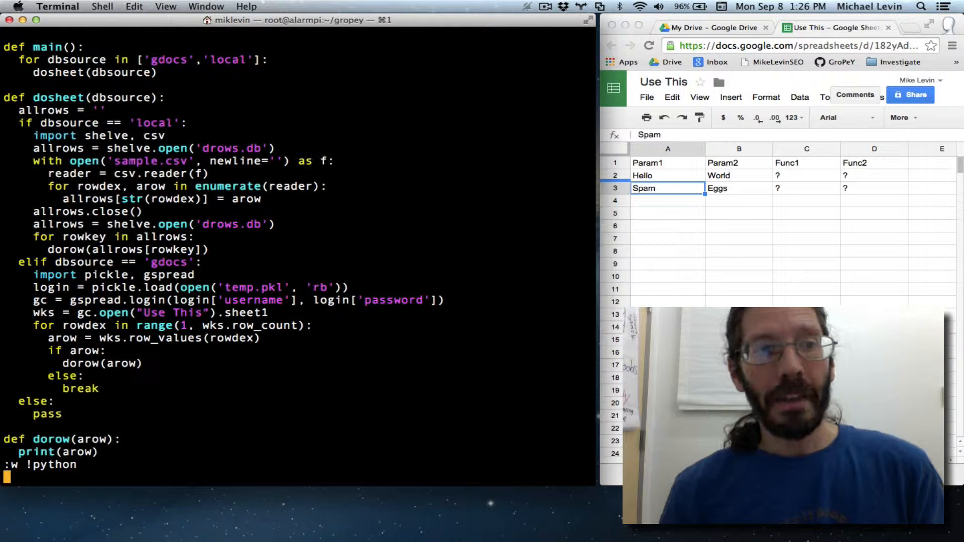
pyautogui.press('Return')
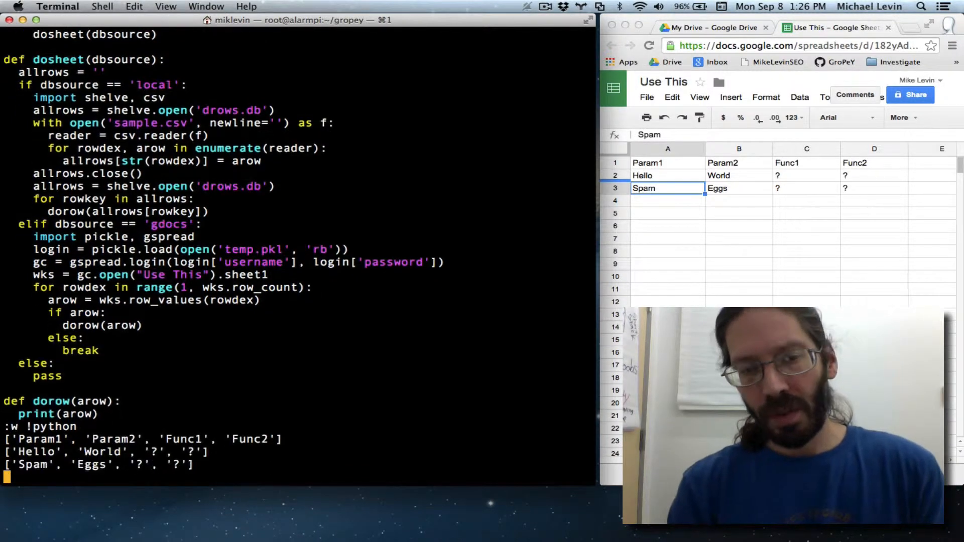
# Dismiss the script output and return to editing gro.py's main loop
pyautogui.press('Return')
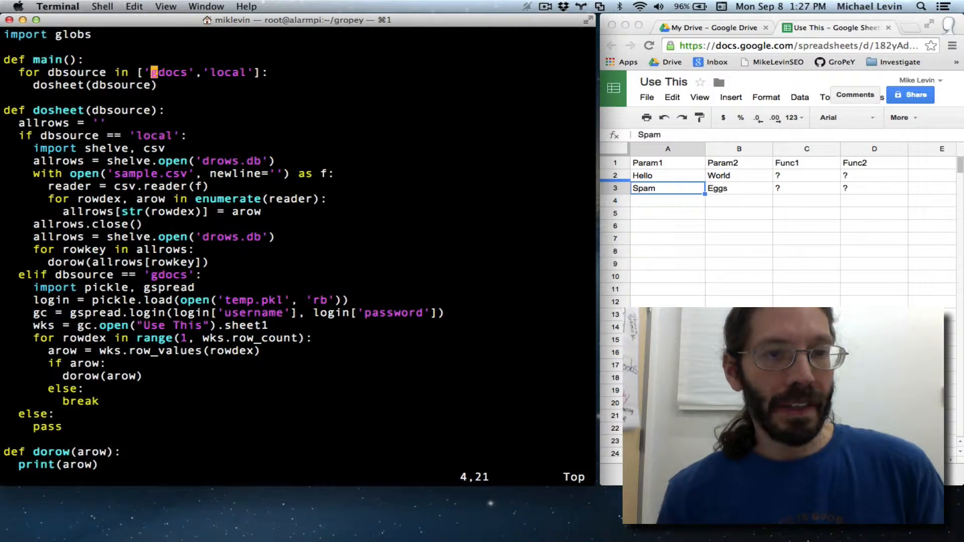
# Delete 'gdocs' from main's source list so only 'local' remains, then recall the run command
pyautogui.press('Left')
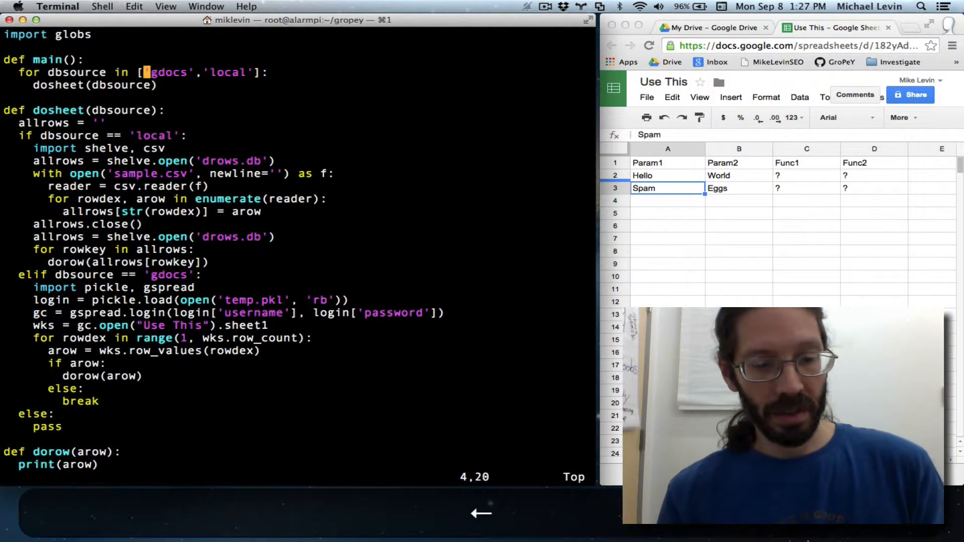
pyautogui.press('Right')
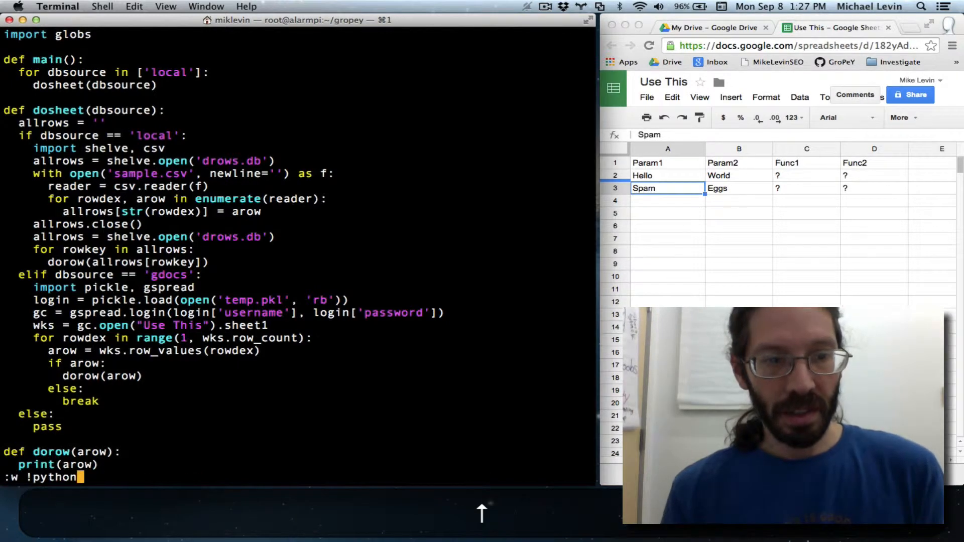
pyautogui.press('Return')
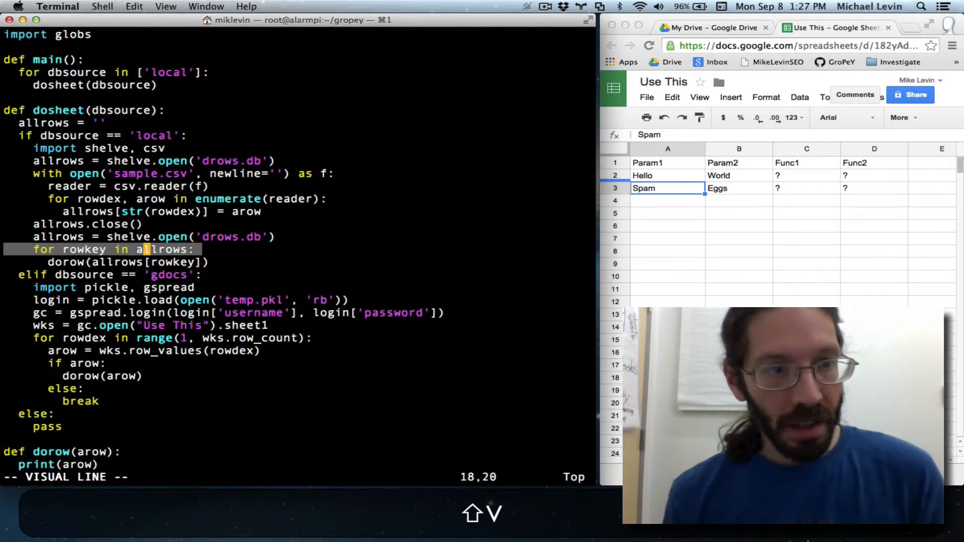
pyautogui.press('Right')
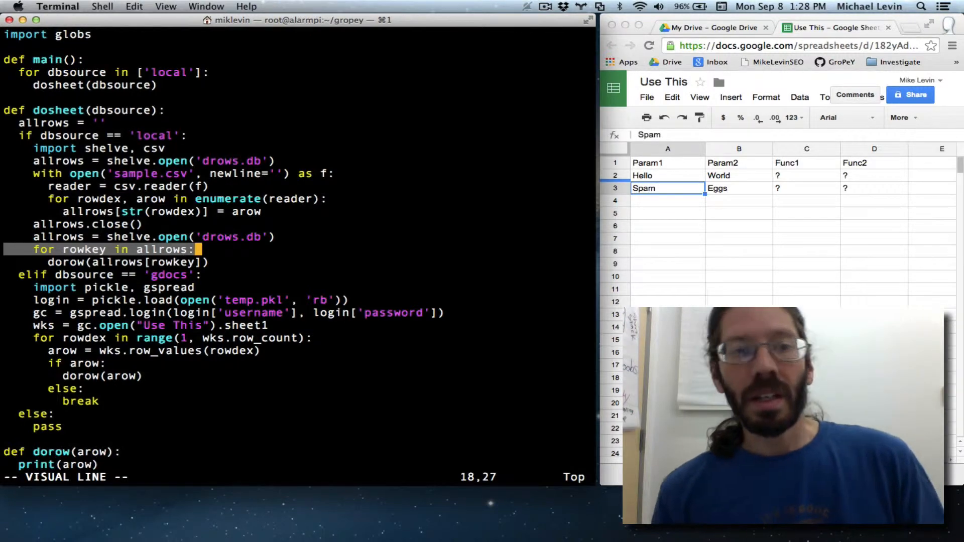
pyautogui.press('Down')
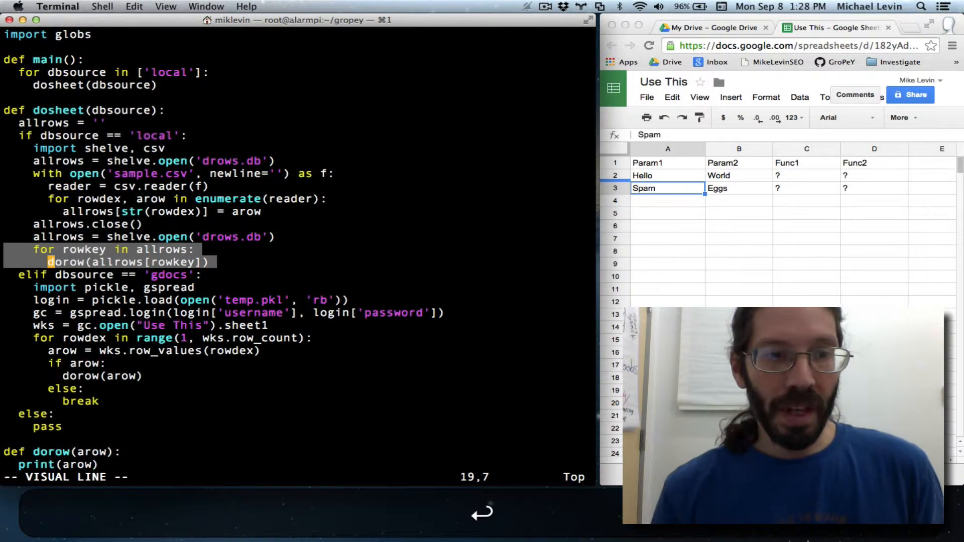
pyautogui.press('Up')
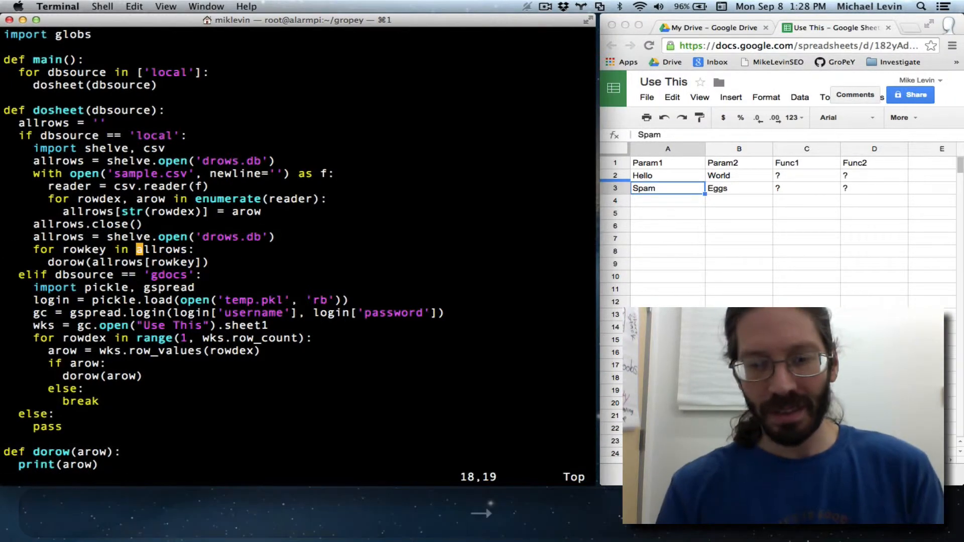
# Wrap the local loop's allrows in sorted( so keys iterate in order
pyautogui.press('i')
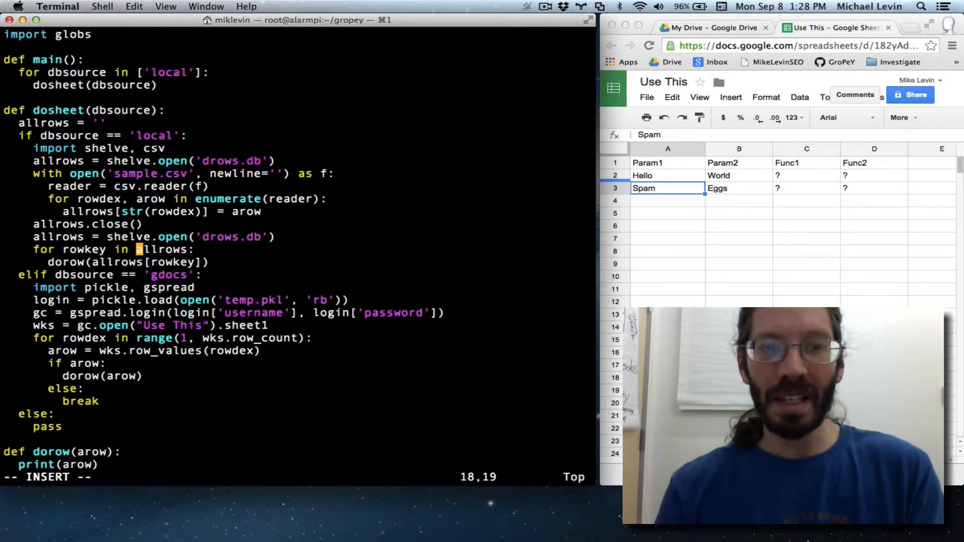
pyautogui.write('sorted(')
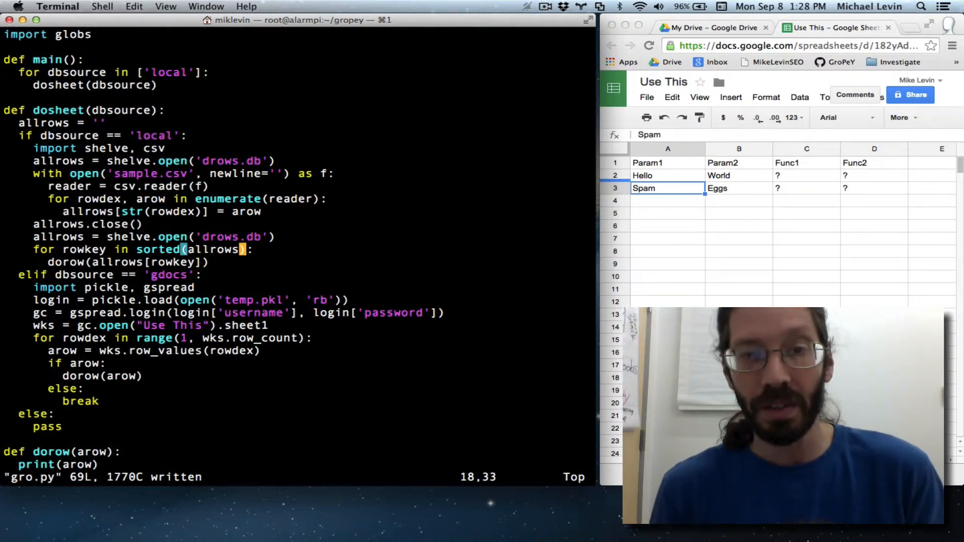
# Save and run gro.py through Python, printing Param1 header then Hello, Spam, Doctor rows
pyautogui.write(':w !python')
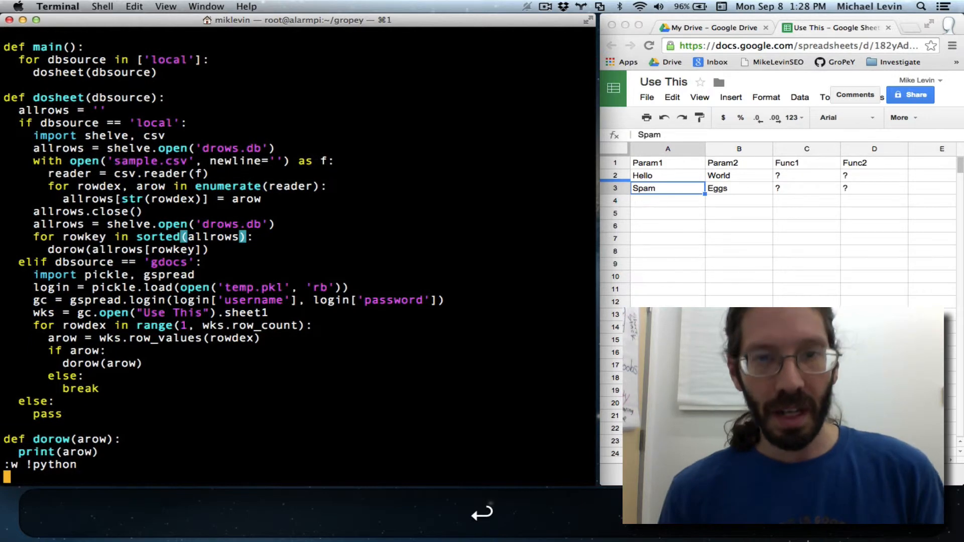
pyautogui.press('Return')
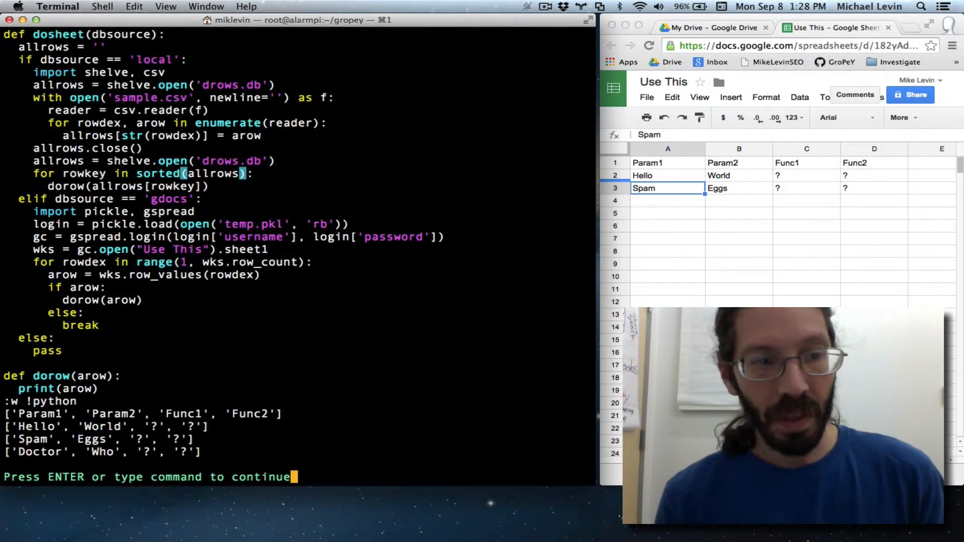